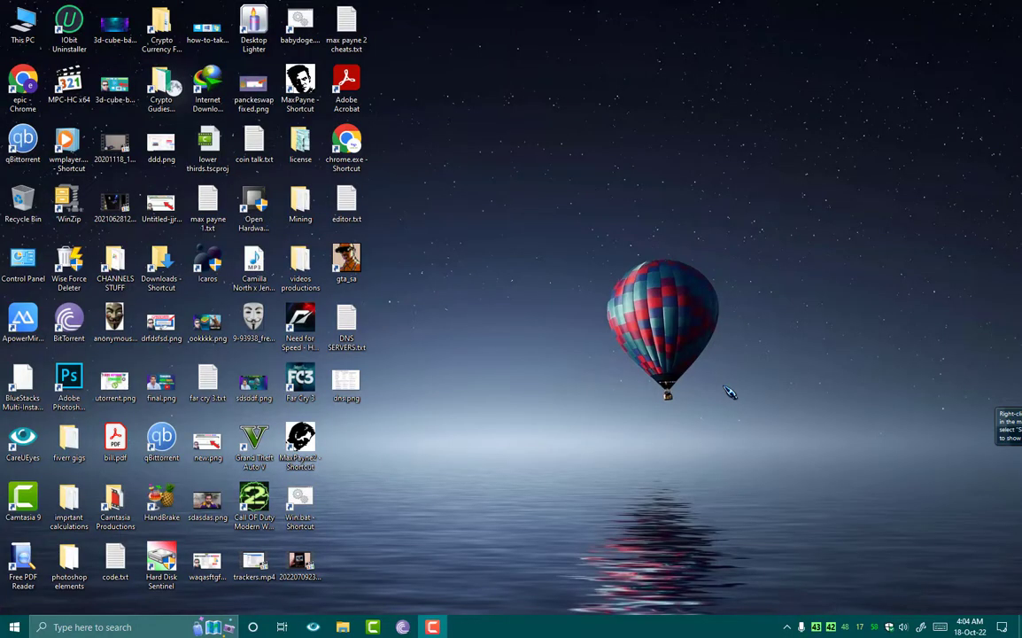
pyautogui.moveTo(652, 426)
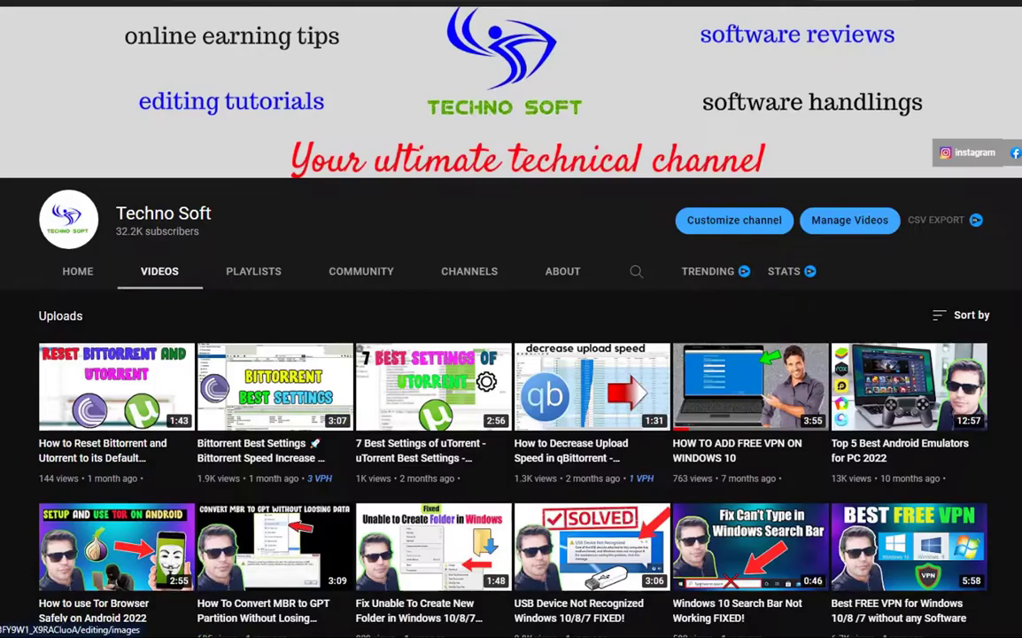
# Step: Limit both selected torrents' upload speed to 25 kB/s via Bandwidth Allocation
pyautogui.scroll(-3)
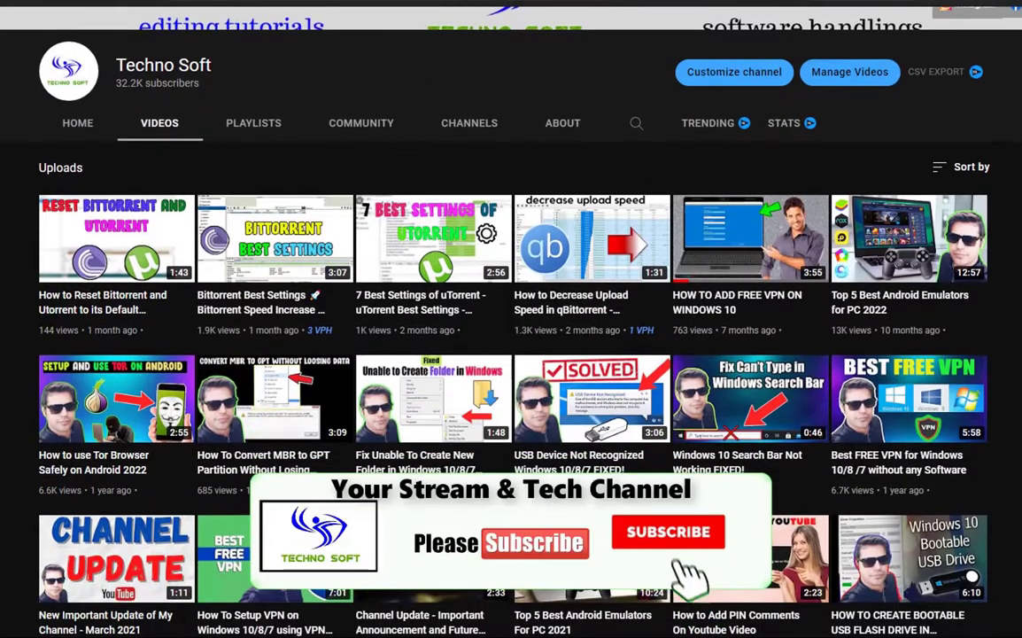
pyautogui.scroll(-3)
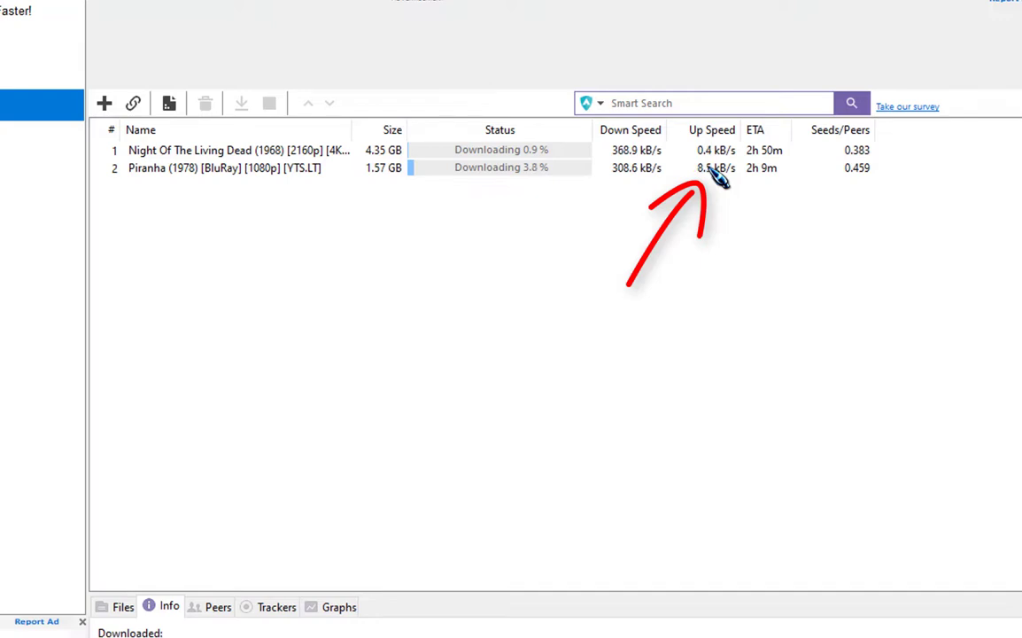
pyautogui.moveTo(316, 269)
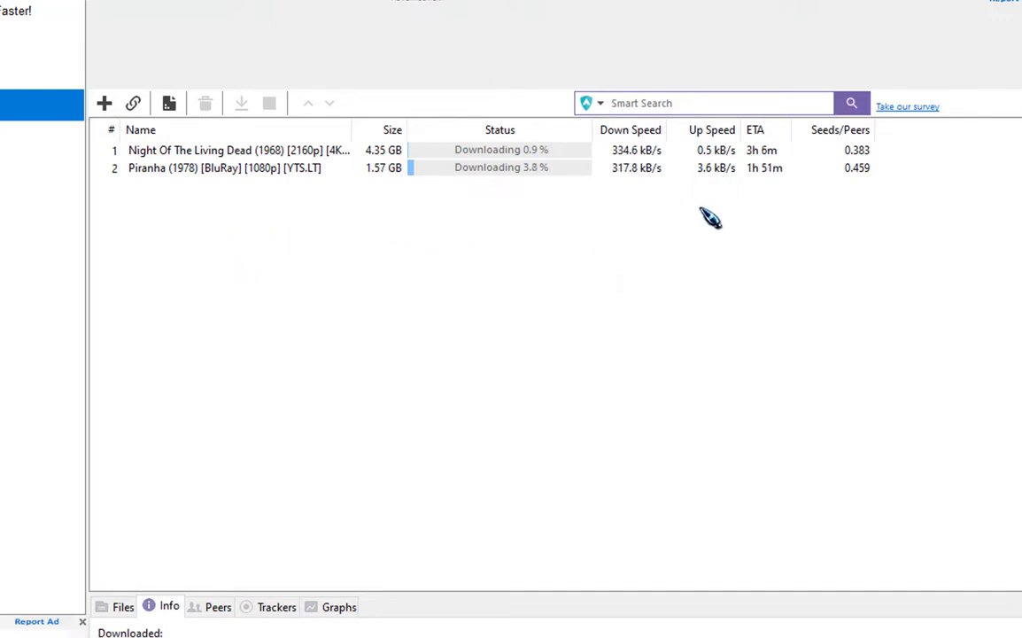
pyautogui.rightClick(249, 150)
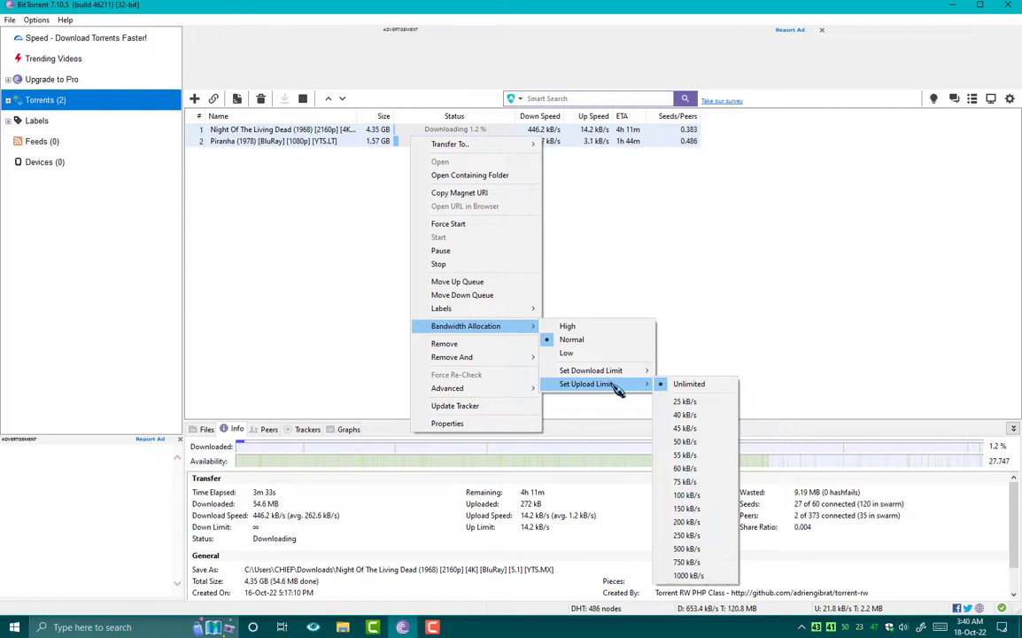
pyautogui.moveTo(689, 383)
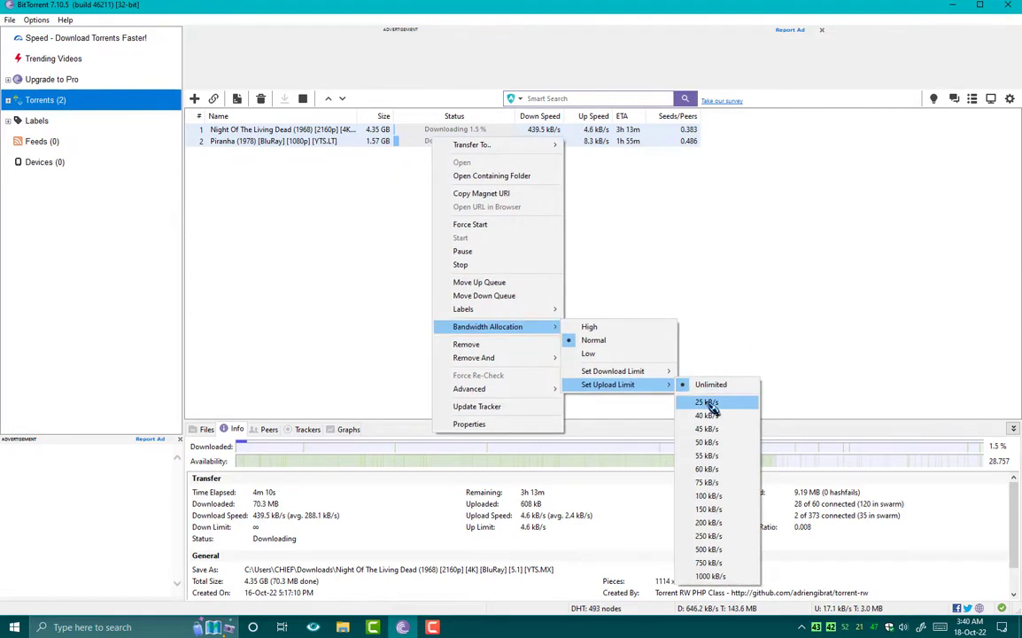
pyautogui.click(706, 402)
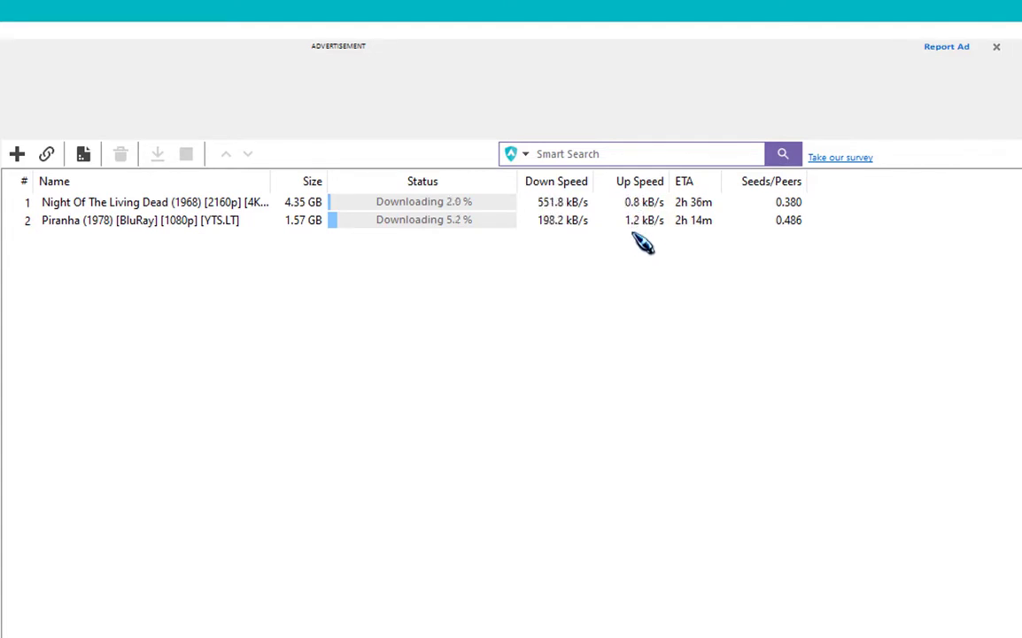
pyautogui.moveTo(630, 247)
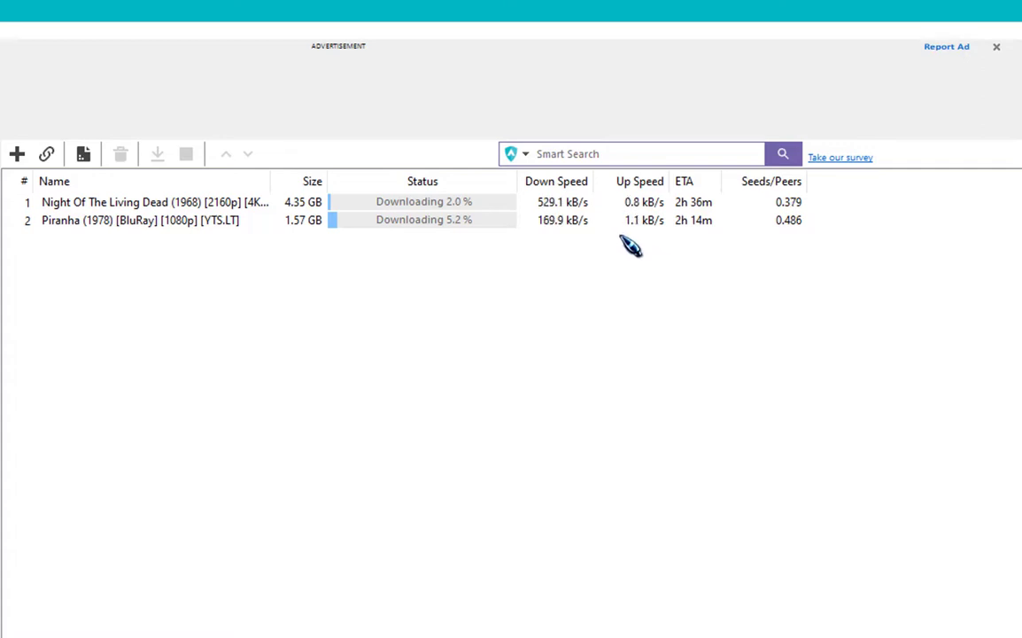